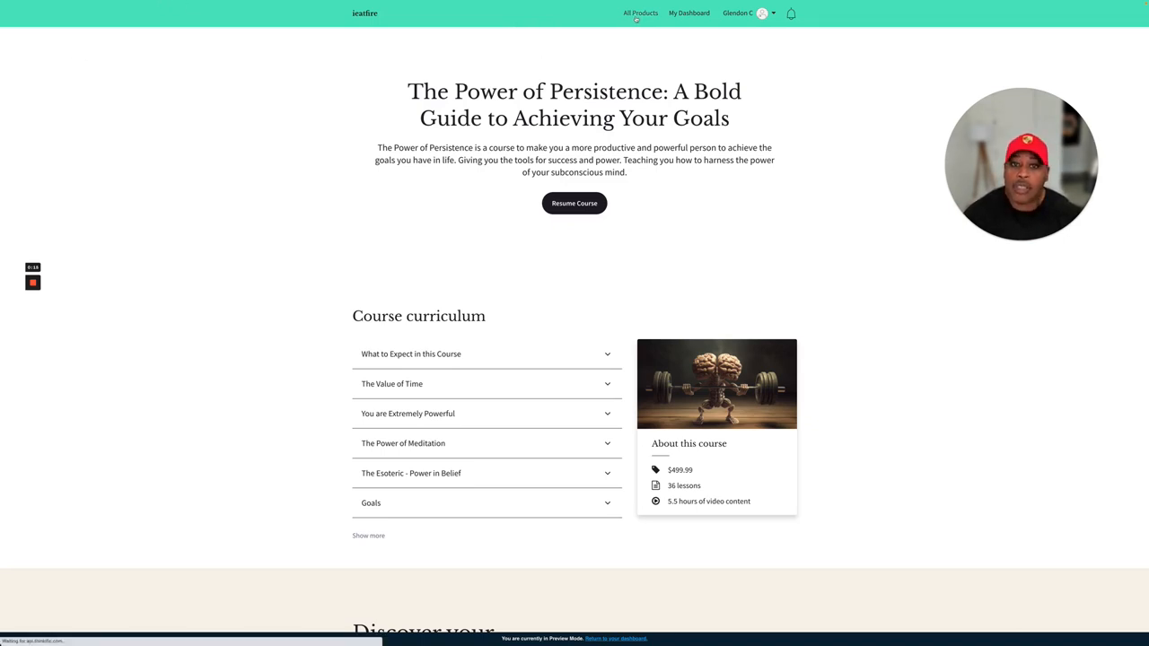
- Reach The Corporate Advisor bundle from All Products and reveal its five included courses
{"action": "left_click", "coordinate": [639, 12]}
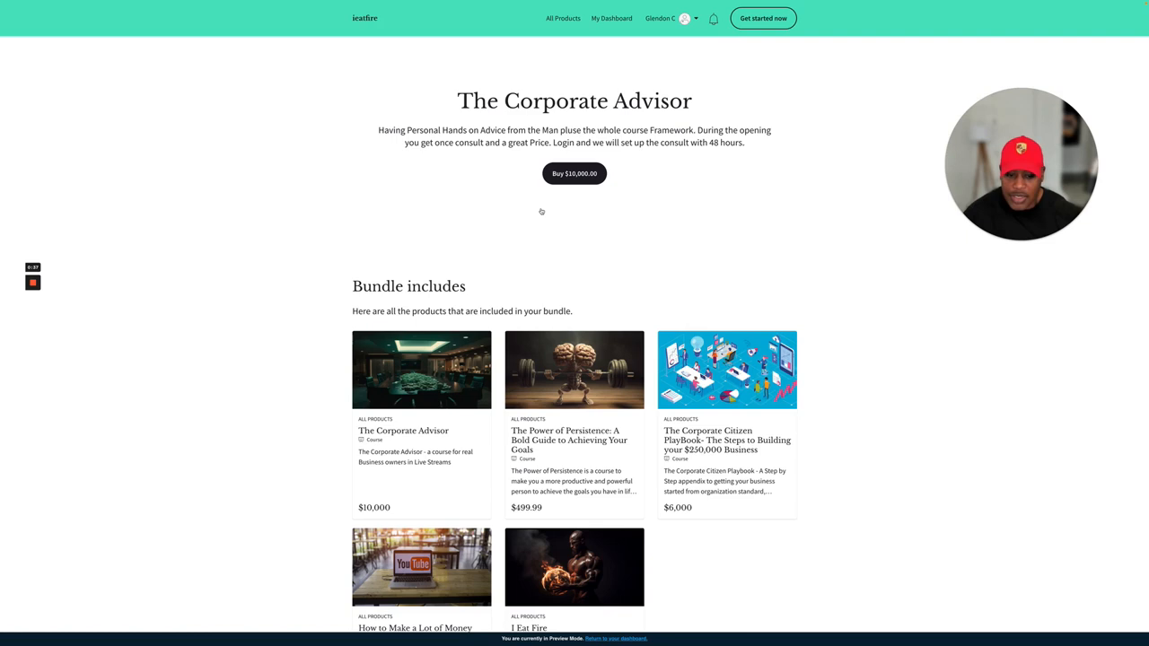
{"action": "mouse_move", "coordinate": [542, 212]}
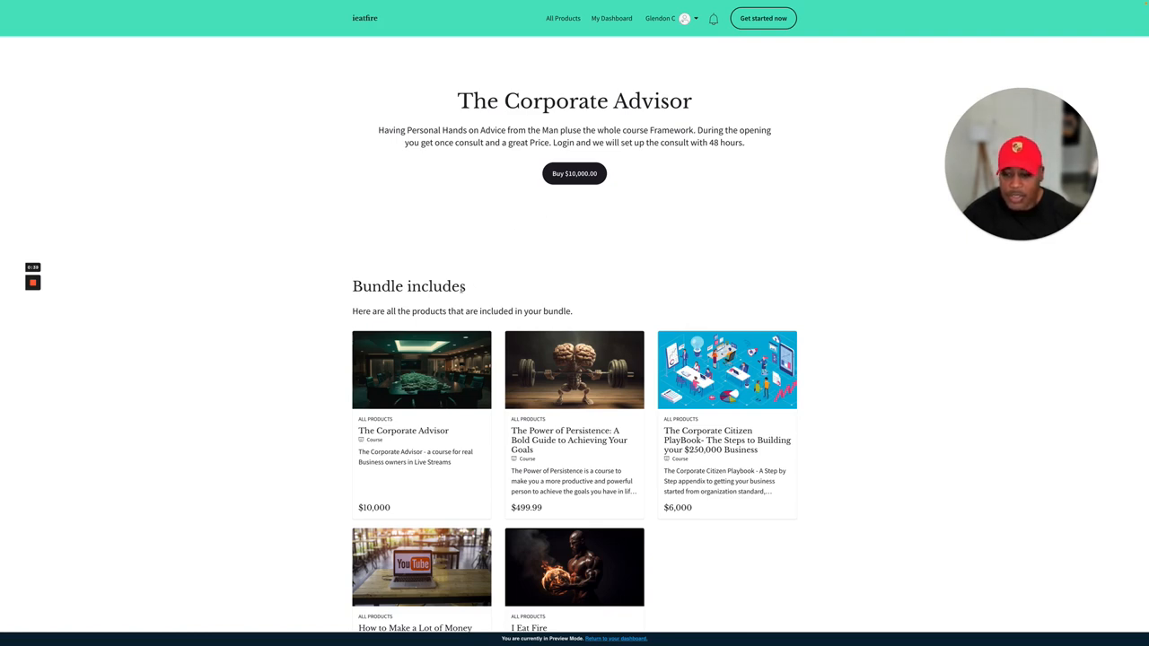
{"action": "scroll", "scroll_direction": "down", "scroll_amount": 3}
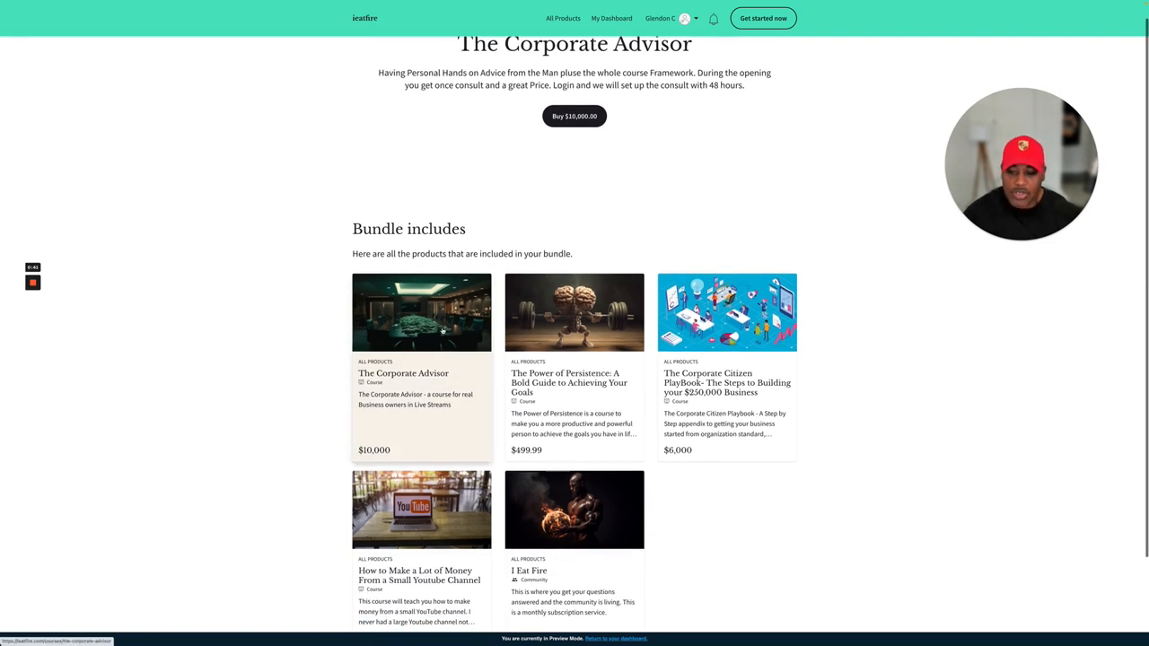